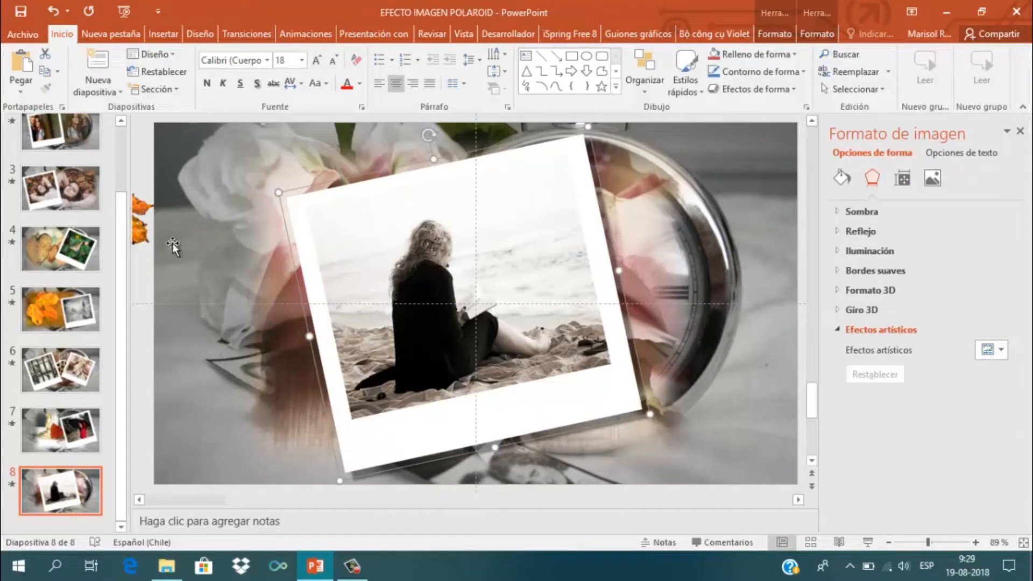
mouse_move(261, 316)
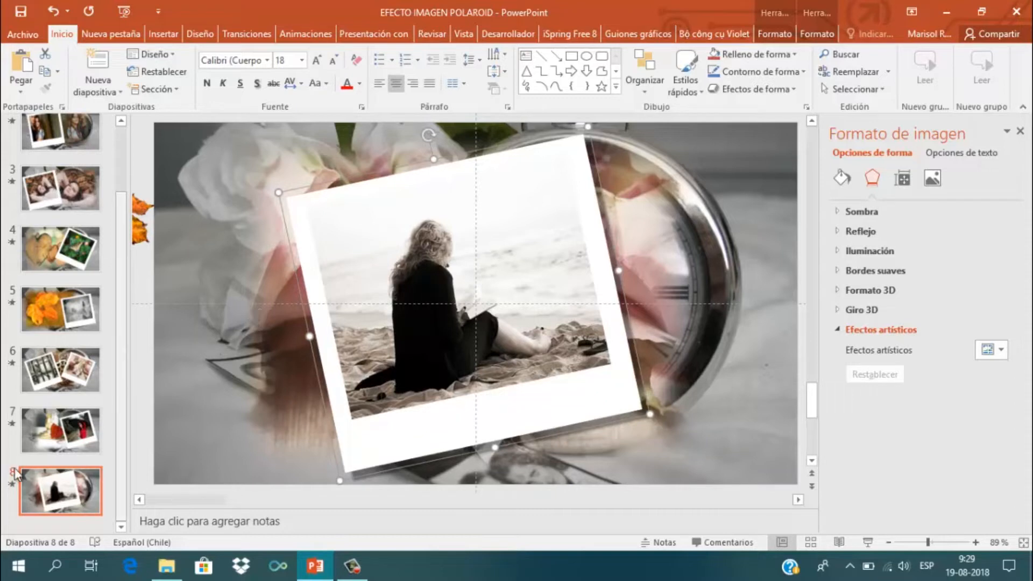
mouse_move(33, 402)
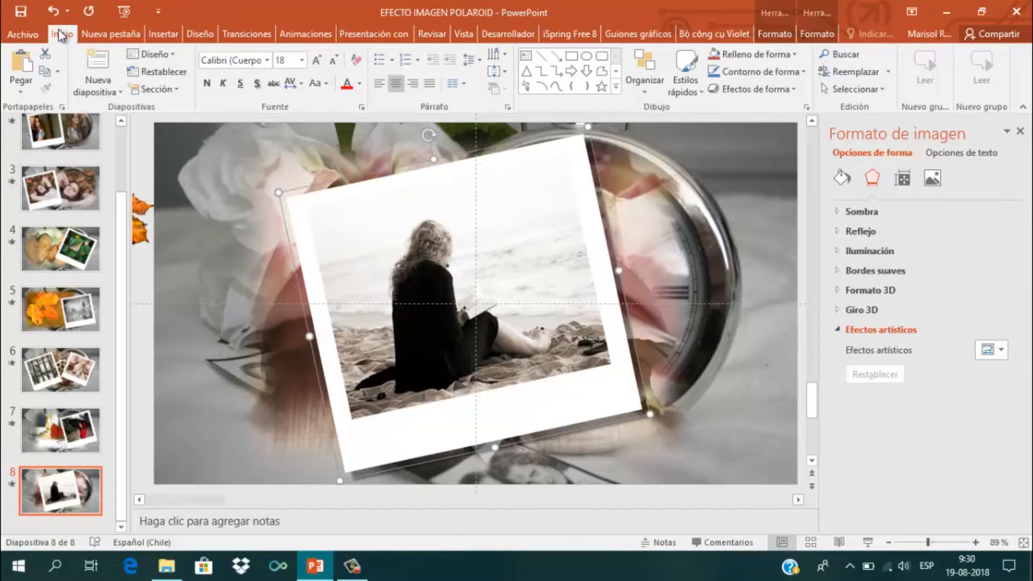
mouse_move(97, 72)
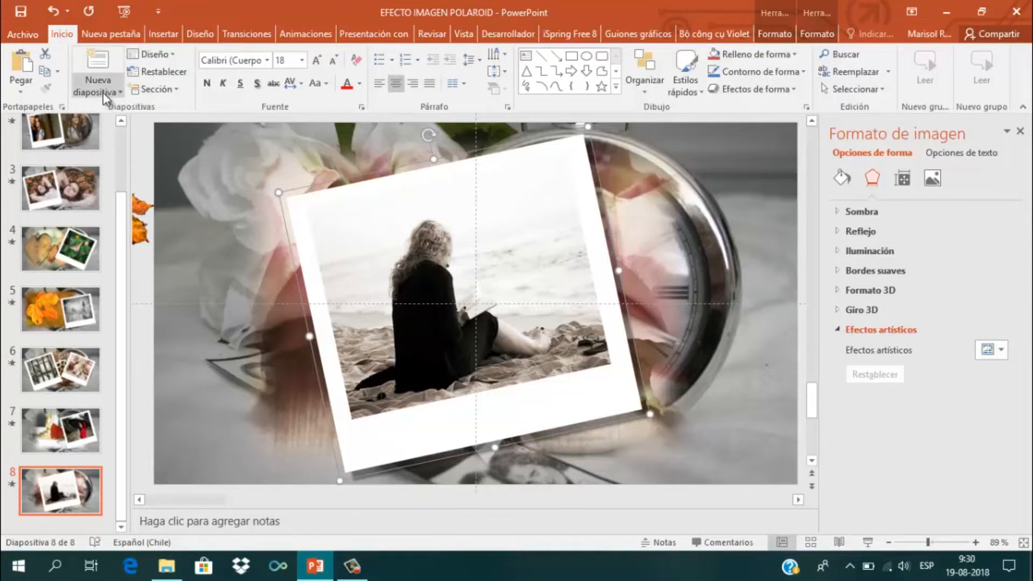
- Add slide 9 and fill its background with the image4 pocket-clock-and-roses photo
click(97, 79)
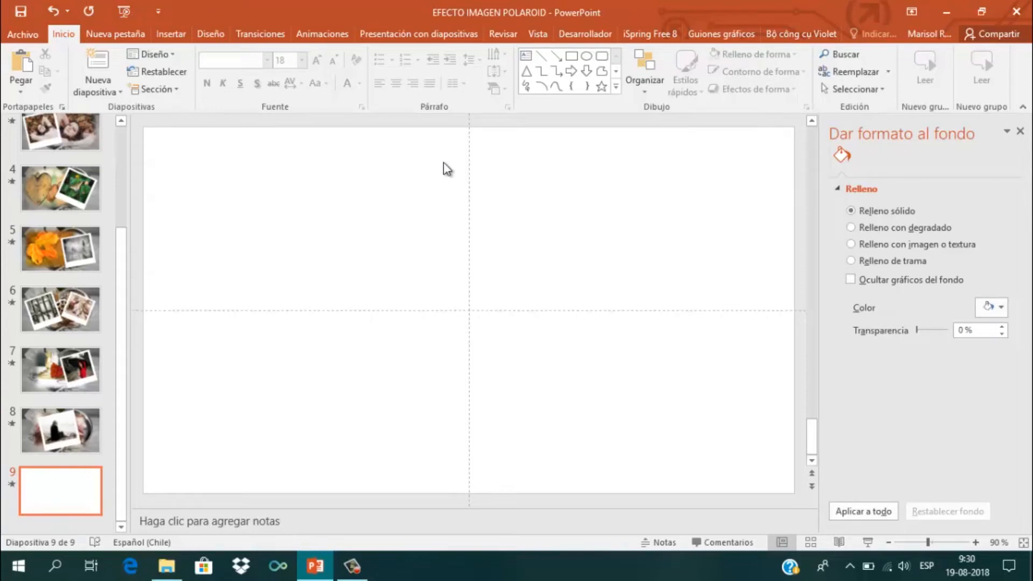
mouse_move(845, 265)
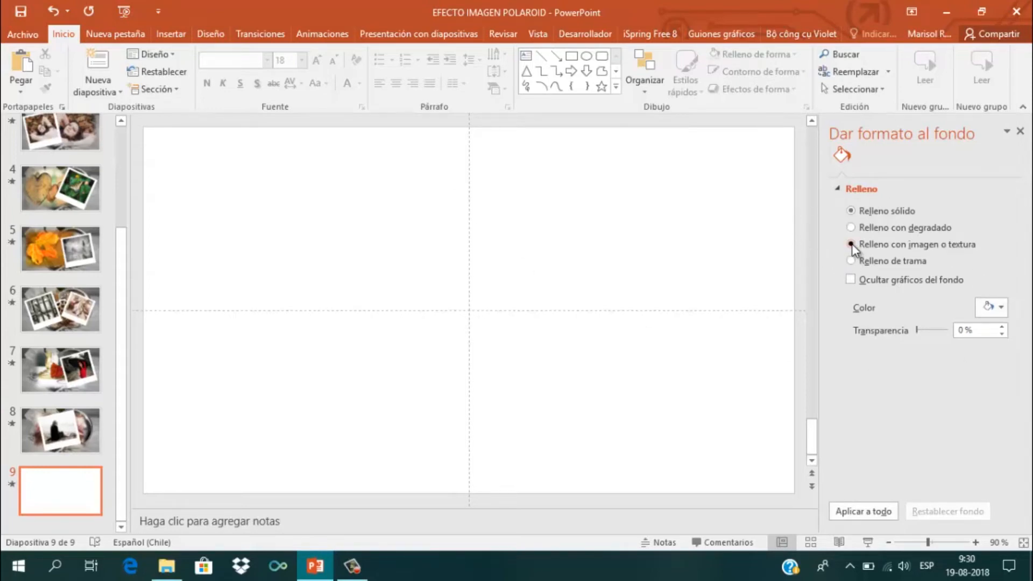
click(851, 244)
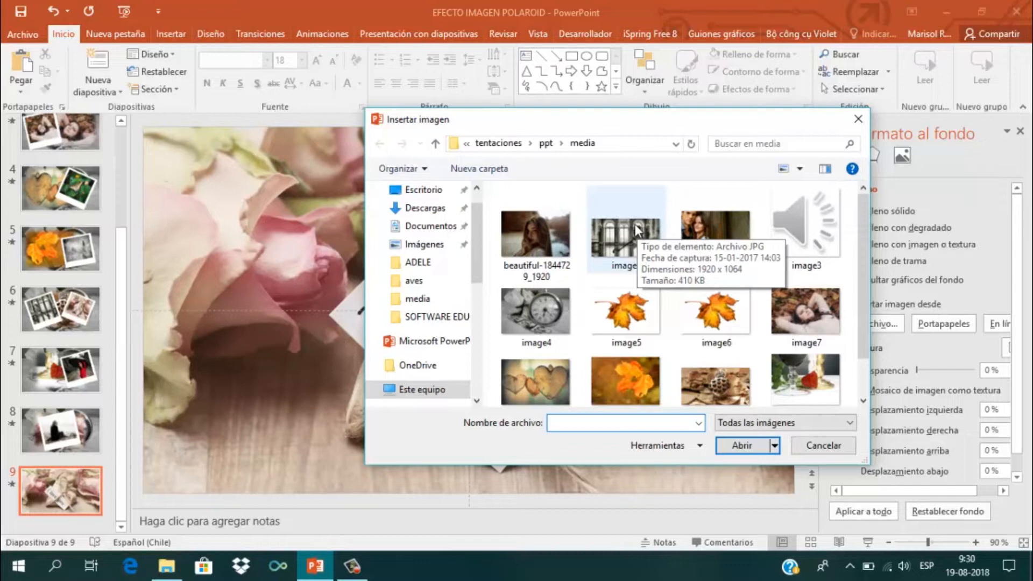
click(536, 312)
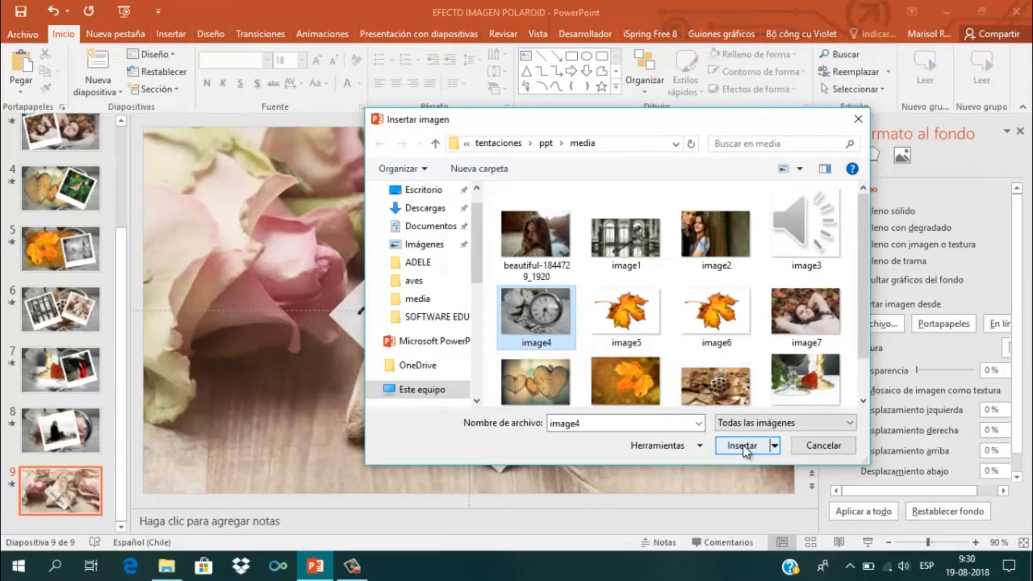
click(742, 445)
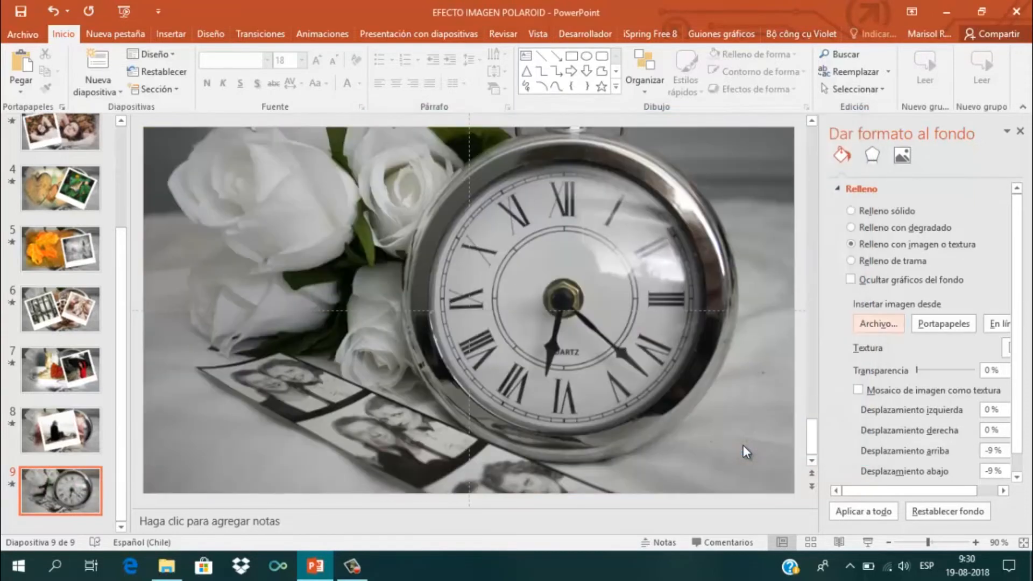
mouse_move(622, 296)
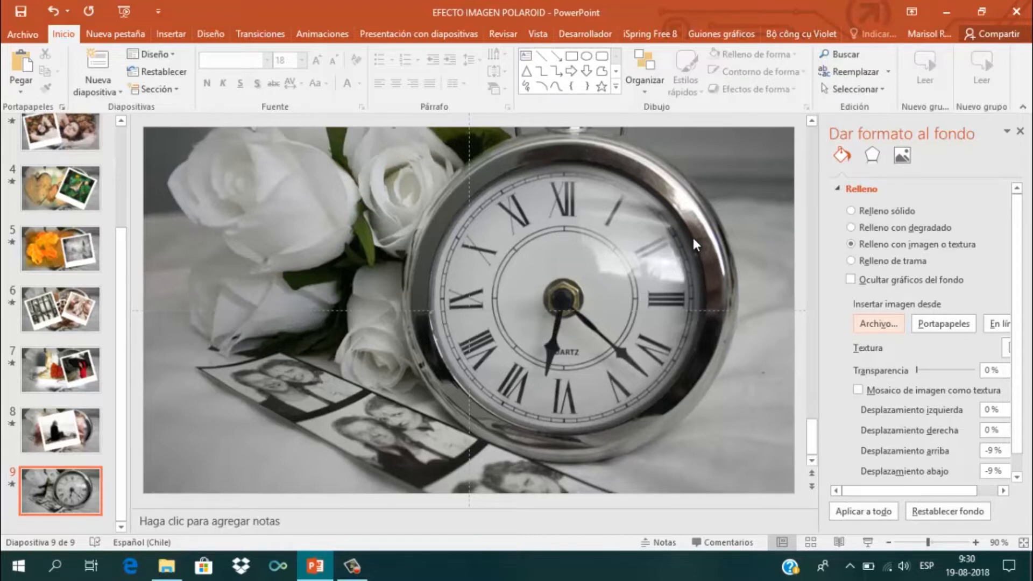
click(60, 431)
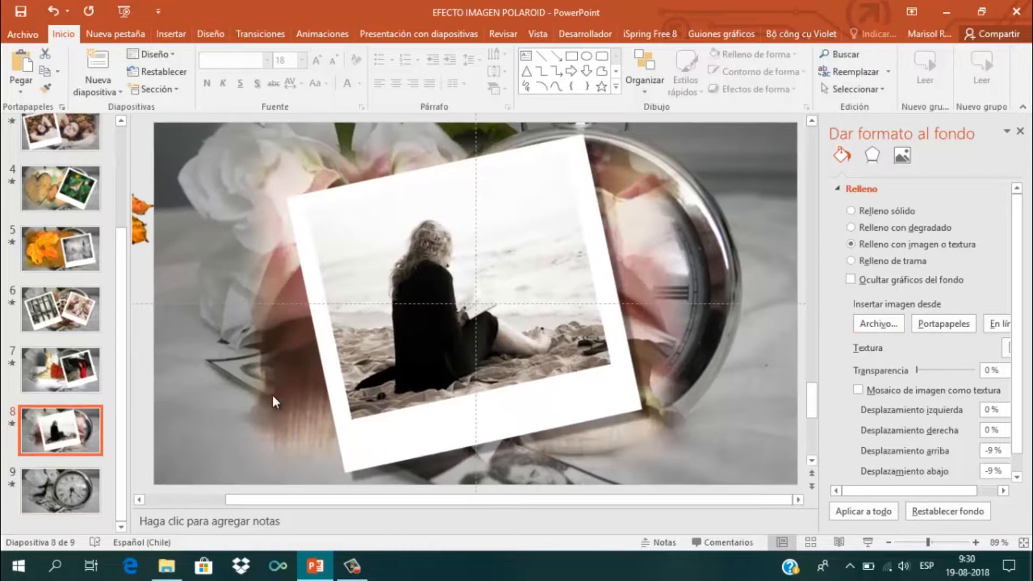
- Return to slide 9 and bring up the Insertar ribbon for adding shapes
click(428, 264)
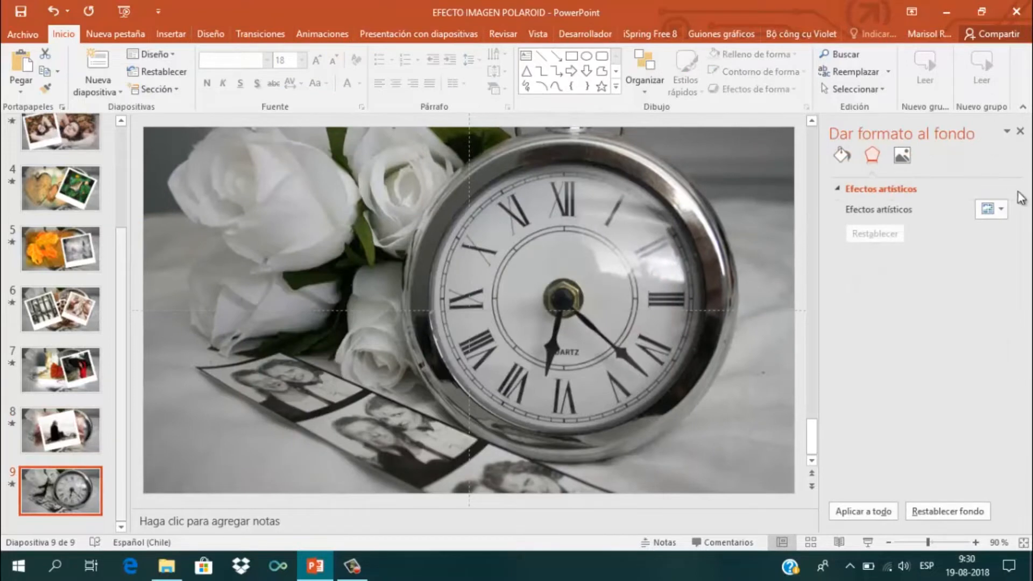
mouse_move(619, 231)
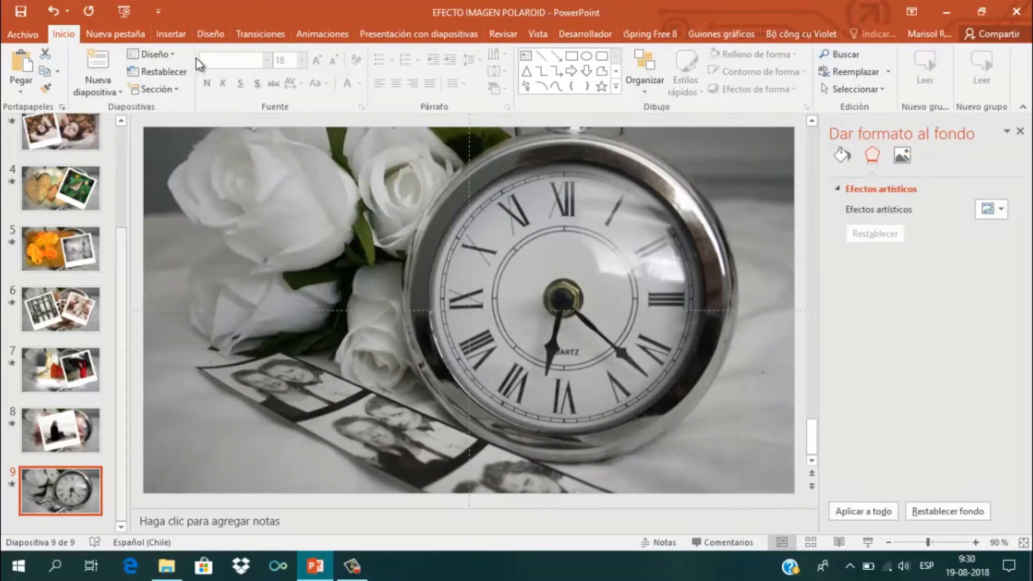
click(170, 34)
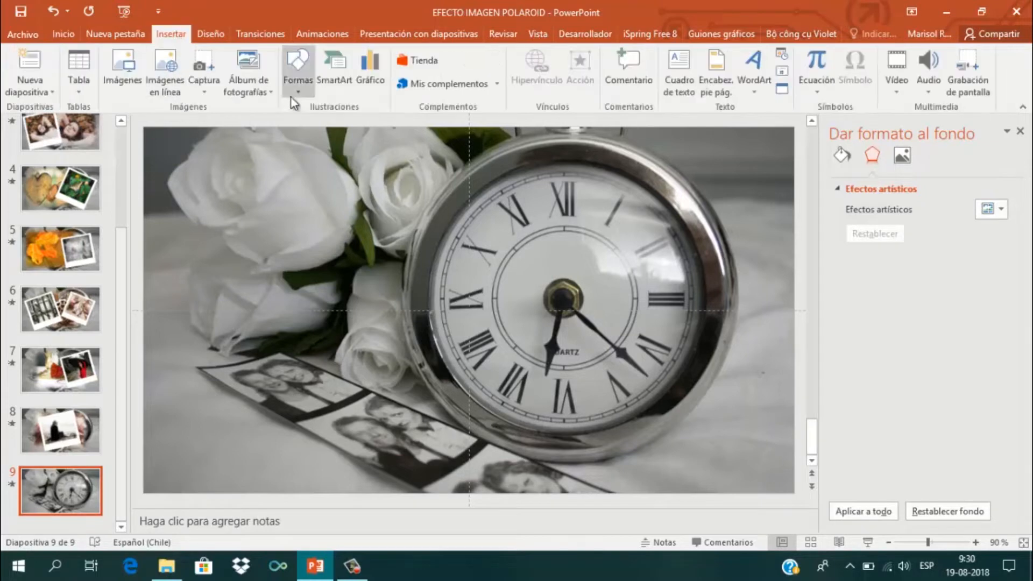
- Draw a rectangle over the clock at the centre of the slide
click(297, 68)
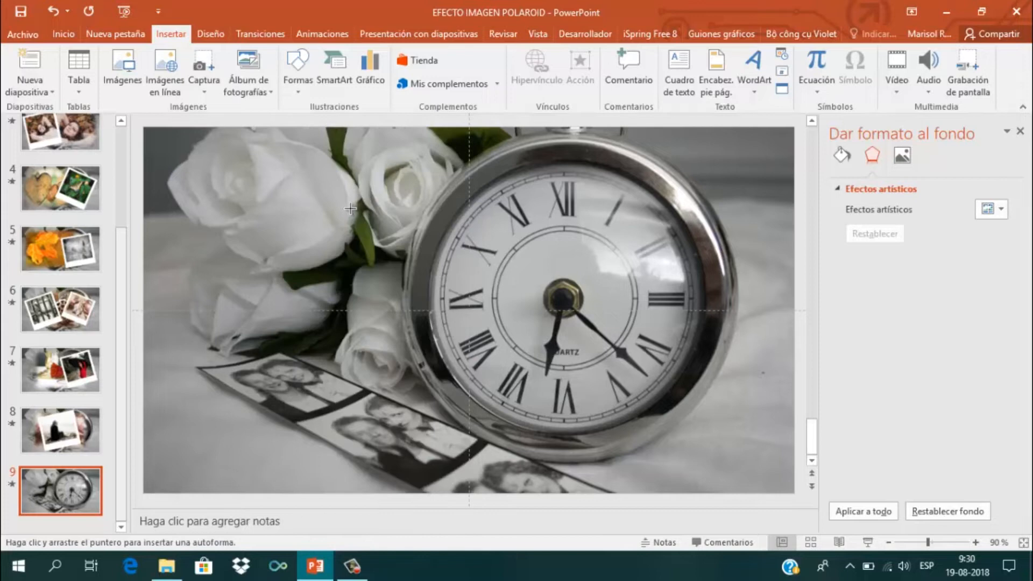
drag(354, 208, 563, 441)
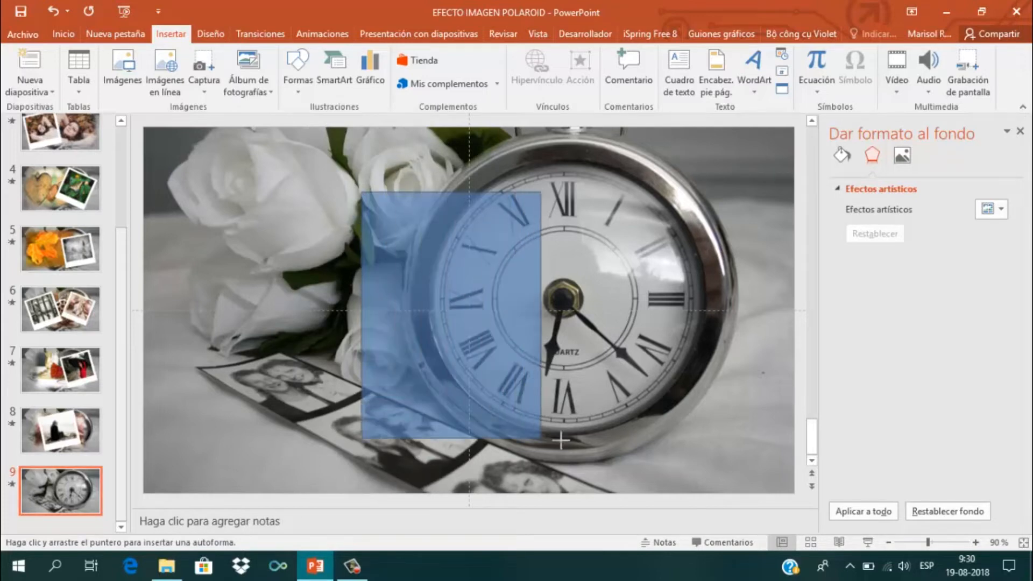
drag(564, 442, 669, 467)
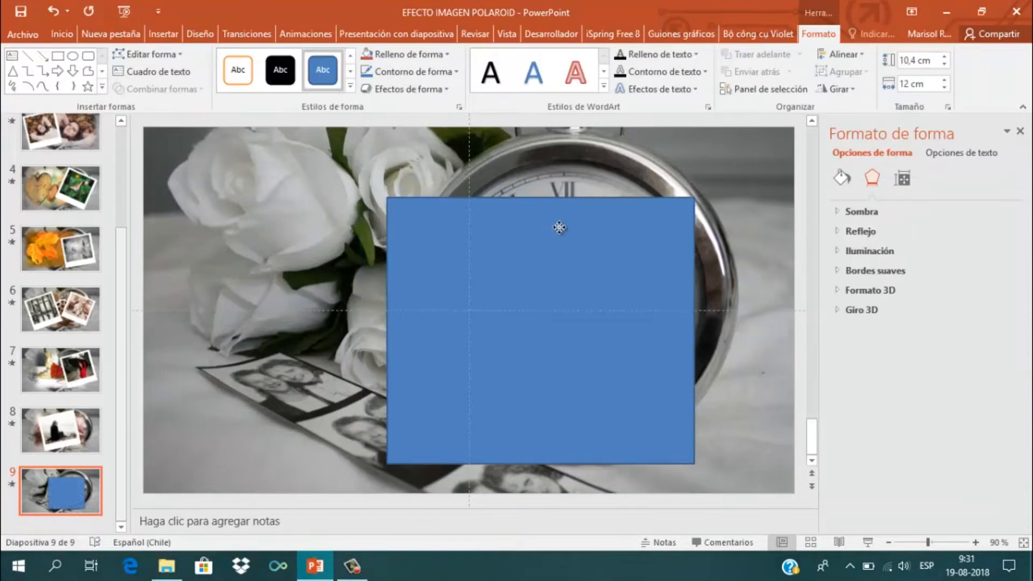
- Give the rectangle no outline (Sin contorno) and a white fill
click(408, 71)
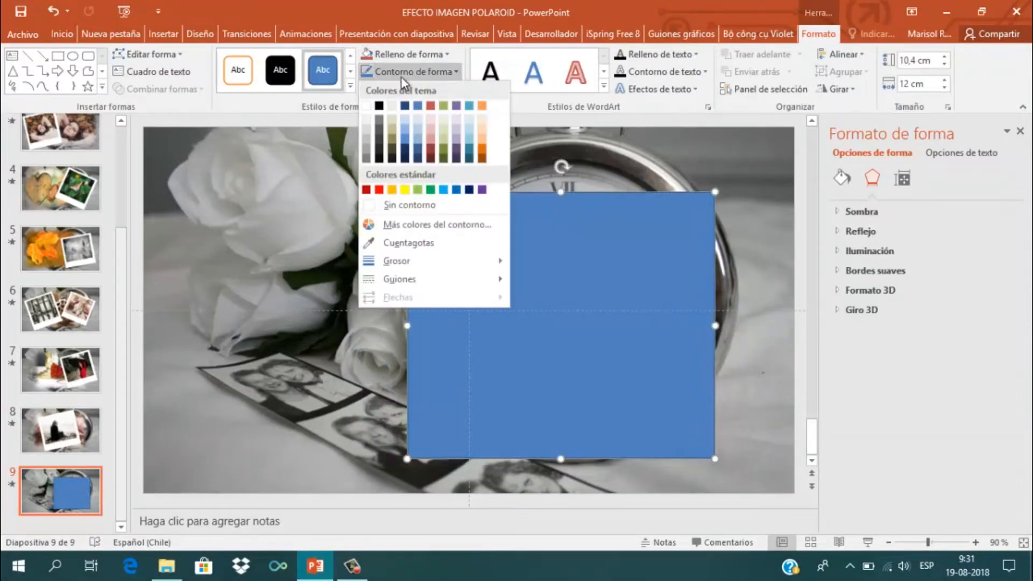
click(408, 205)
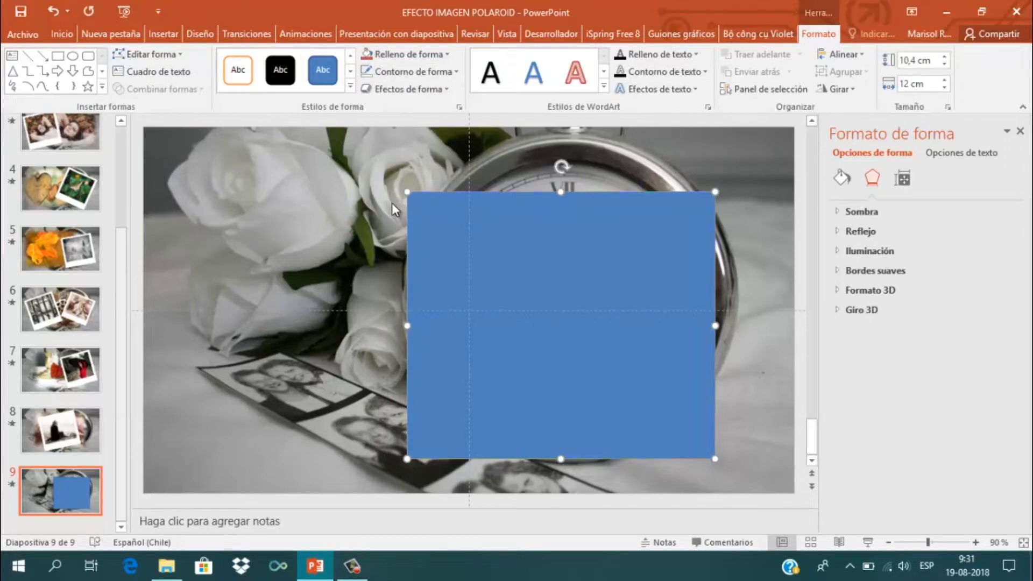
click(407, 53)
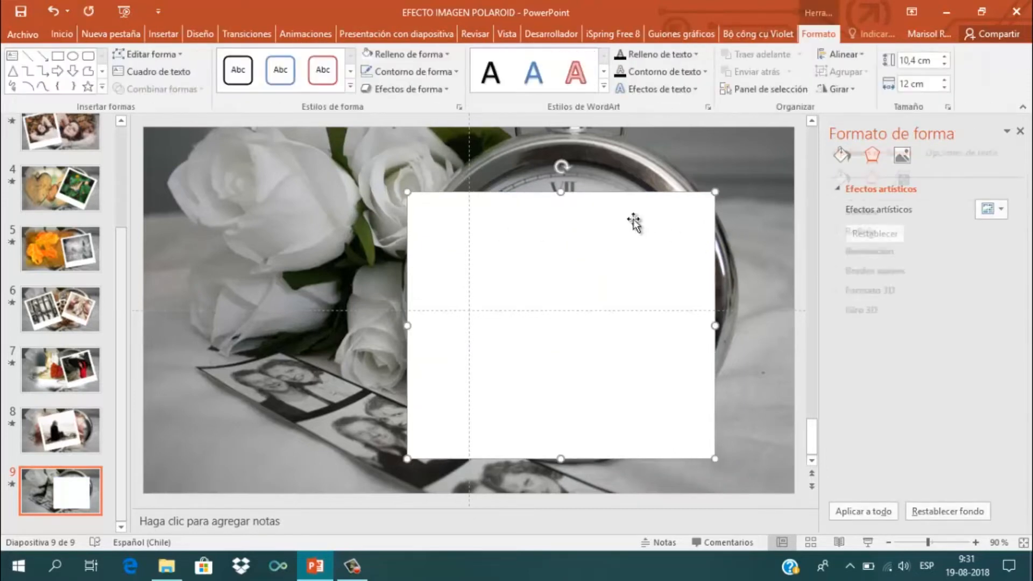
click(871, 178)
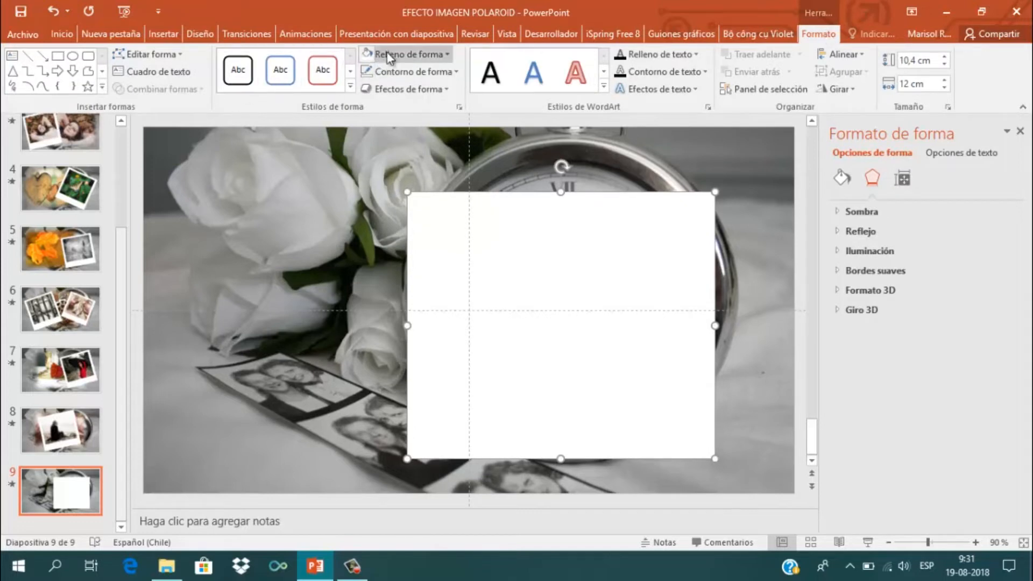
click(407, 54)
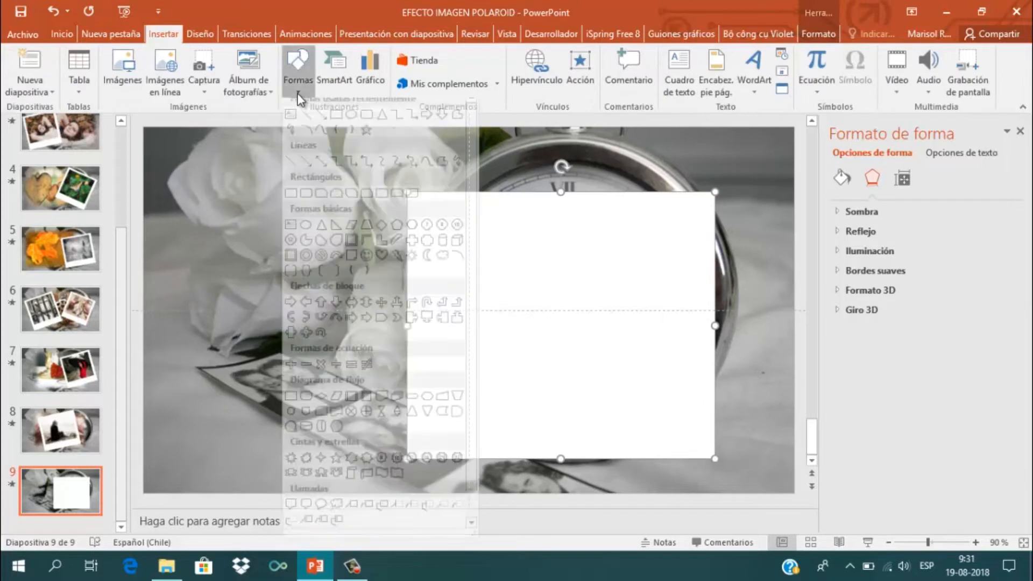
- Draw a smaller blue rectangle inside the white frame as the photo area
click(396, 231)
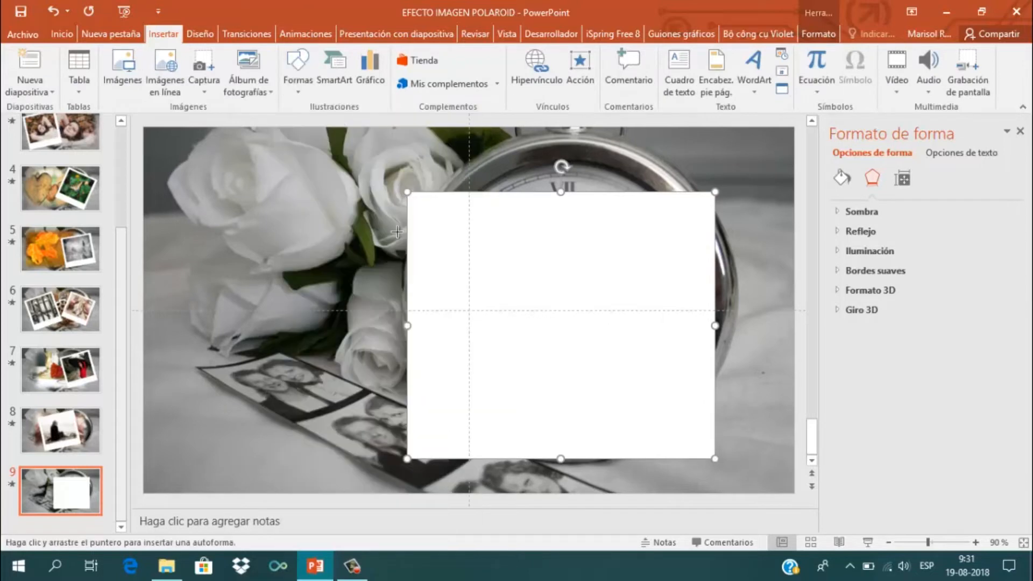
drag(417, 212, 454, 340)
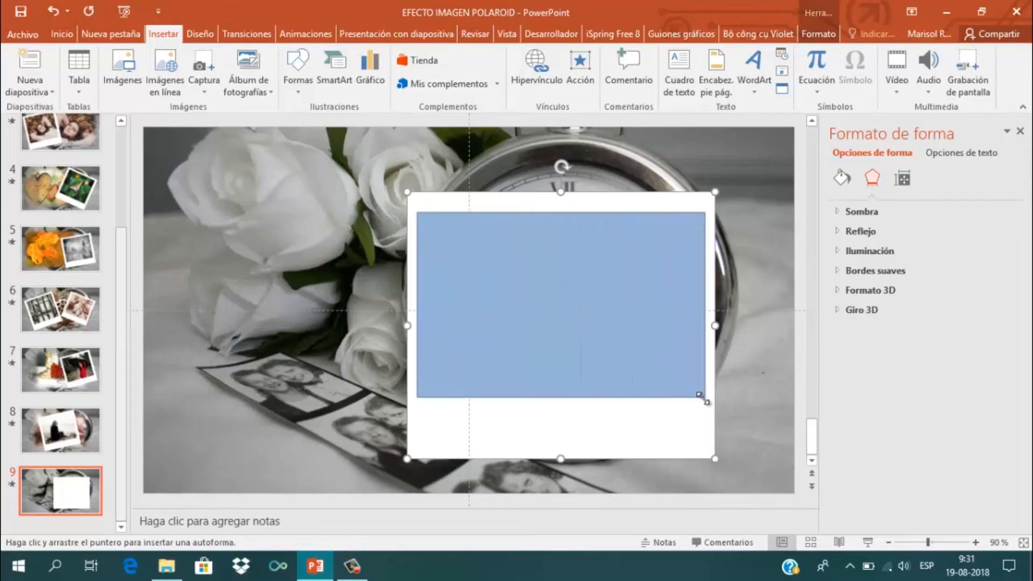
drag(698, 325, 713, 305)
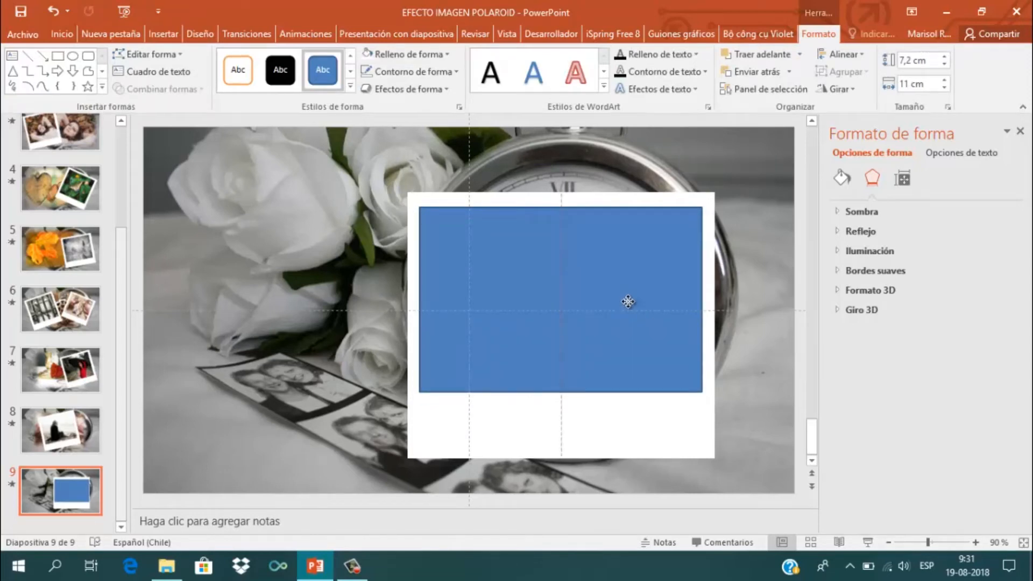
- Remove the blue rectangle's outline, stretch it to 7.6 cm high, and select both shapes
click(561, 302)
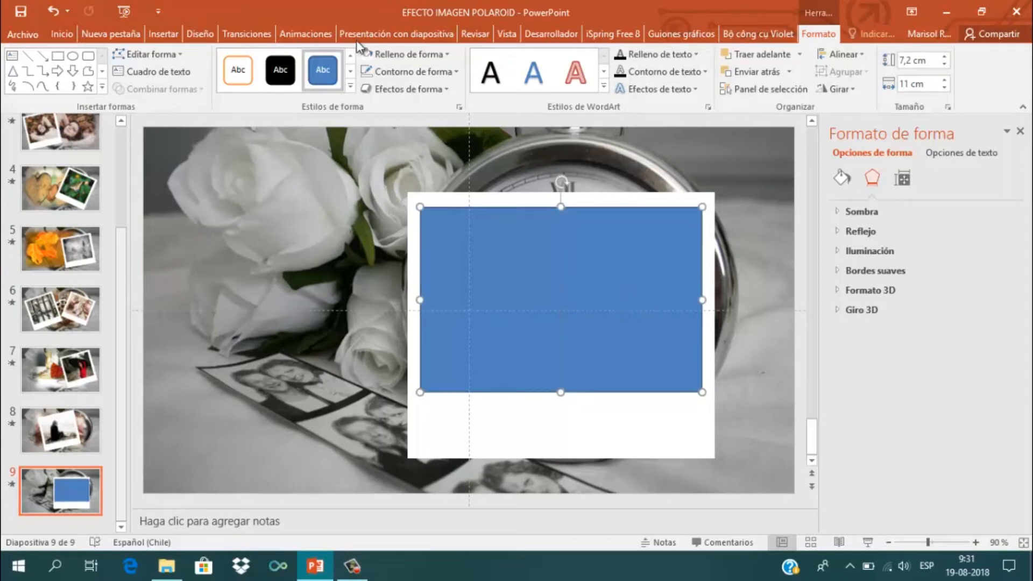
click(414, 71)
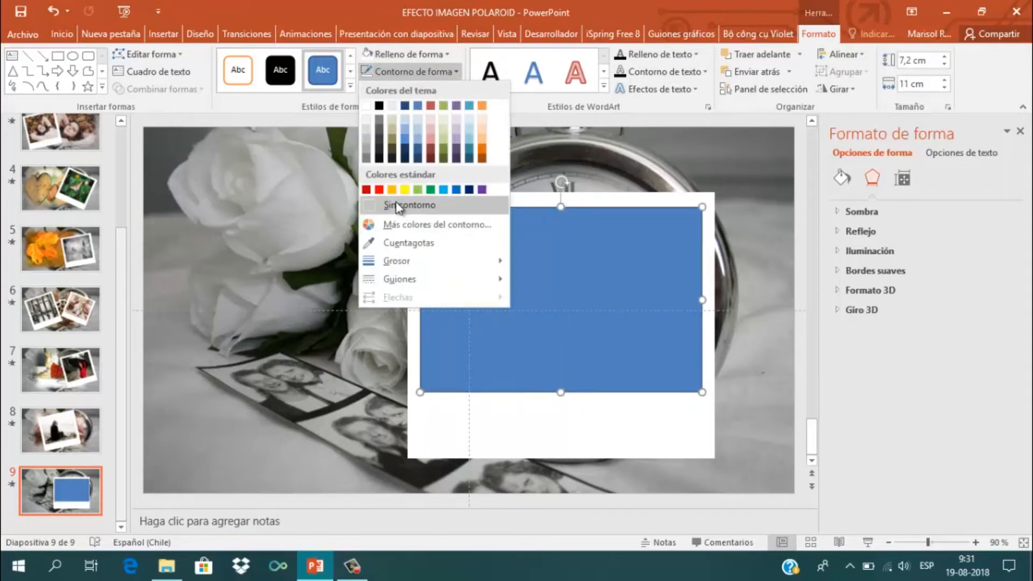
click(409, 205)
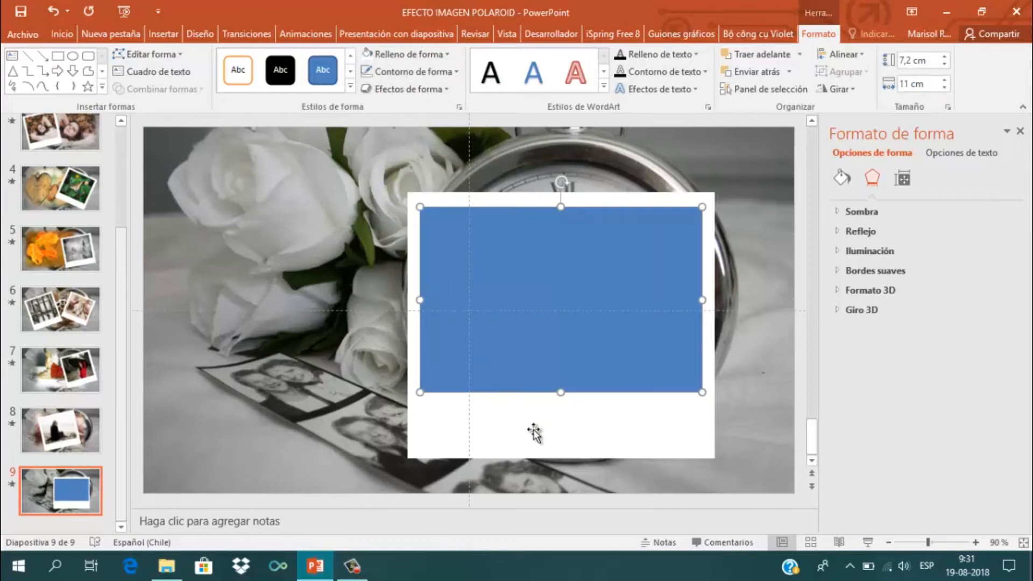
mouse_move(553, 393)
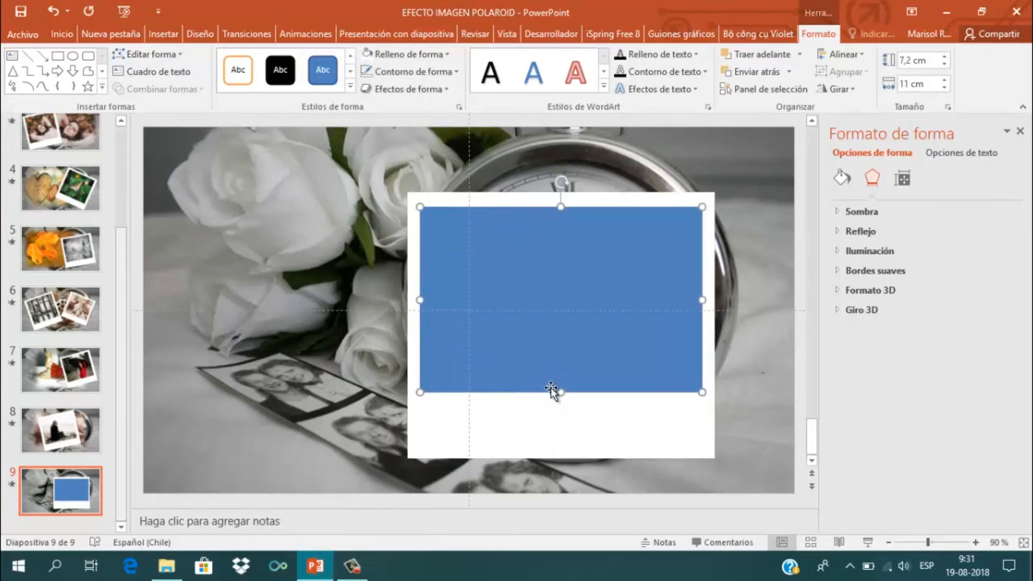
drag(560, 392, 564, 402)
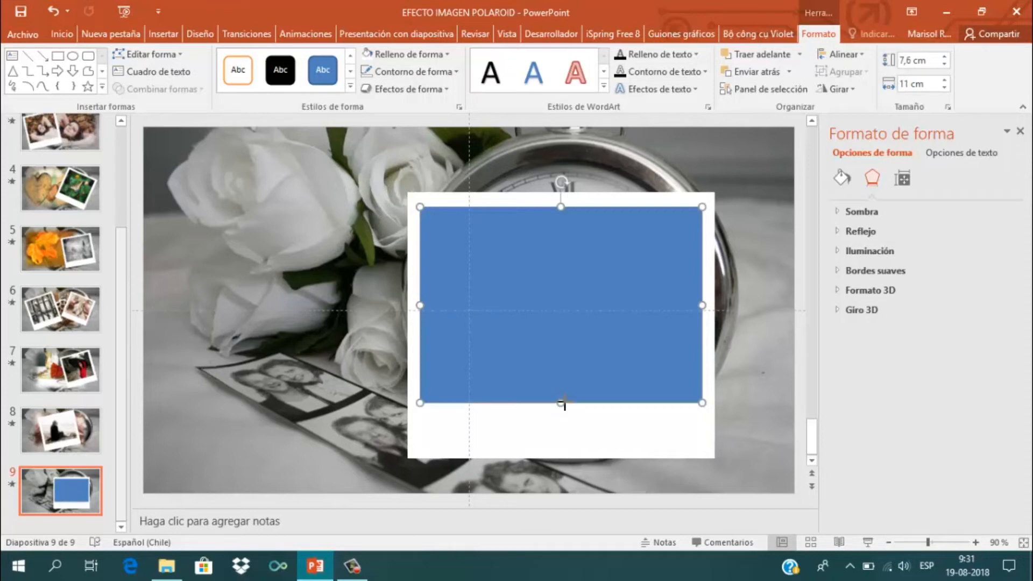
drag(561, 402, 561, 397)
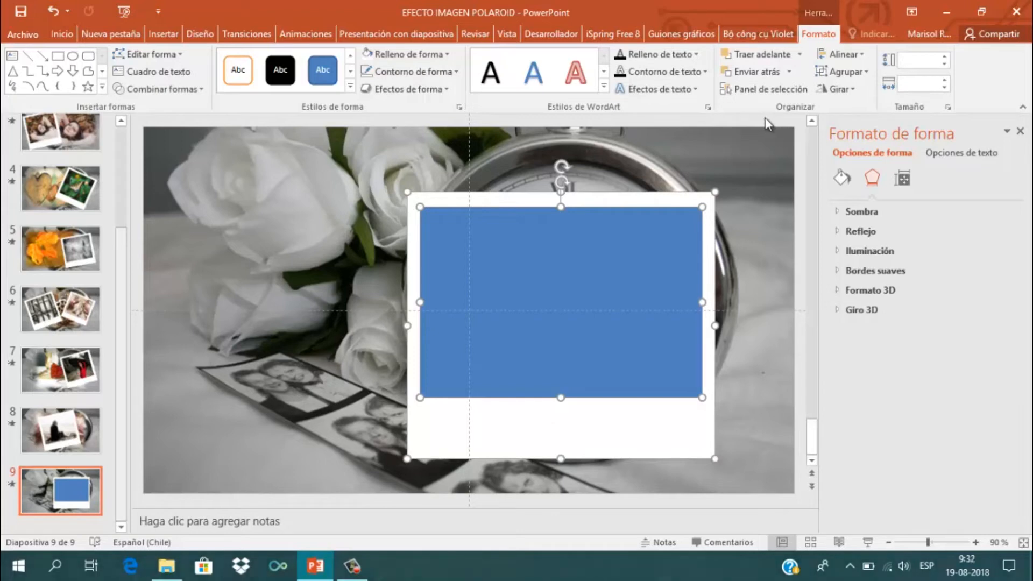
mouse_move(810, 48)
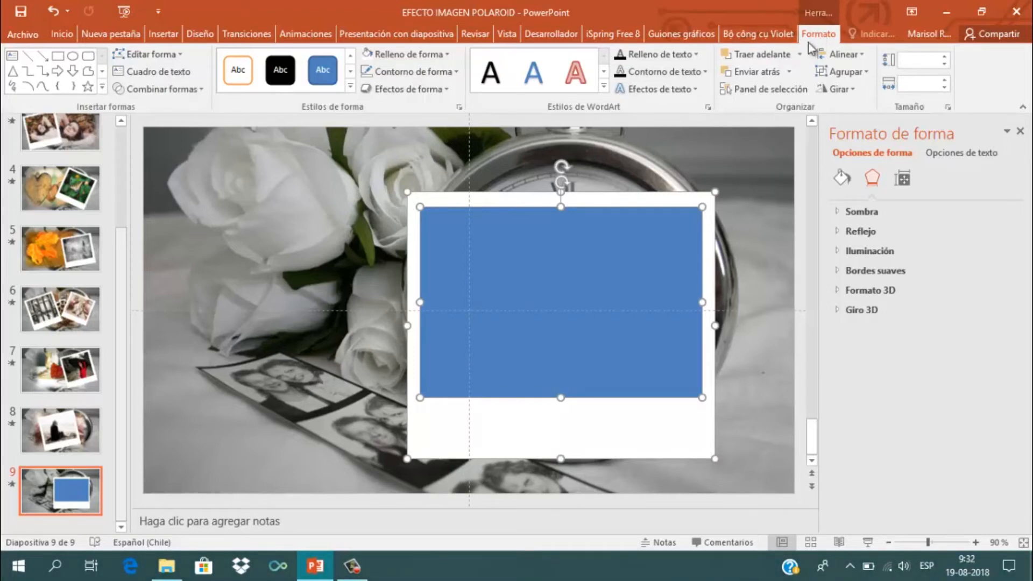
- Group the two rectangles and give the group a soft 45° drop-shadow preset
click(841, 71)
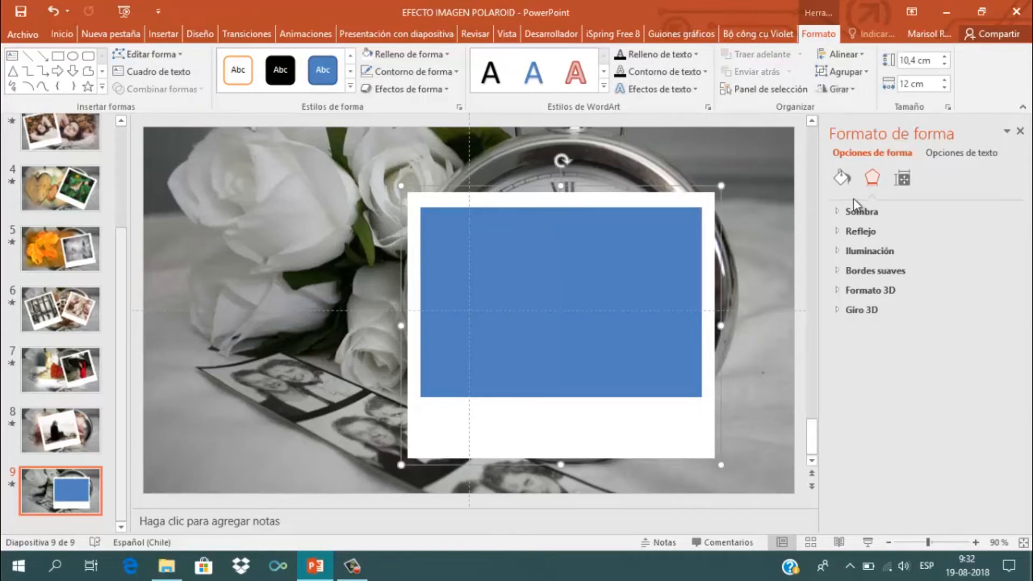
mouse_move(837, 157)
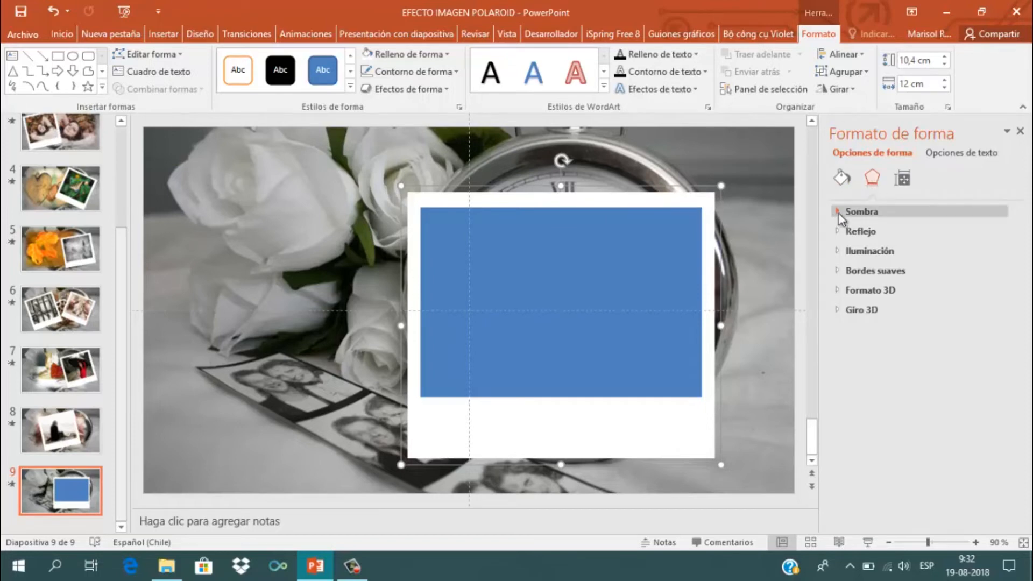
click(860, 211)
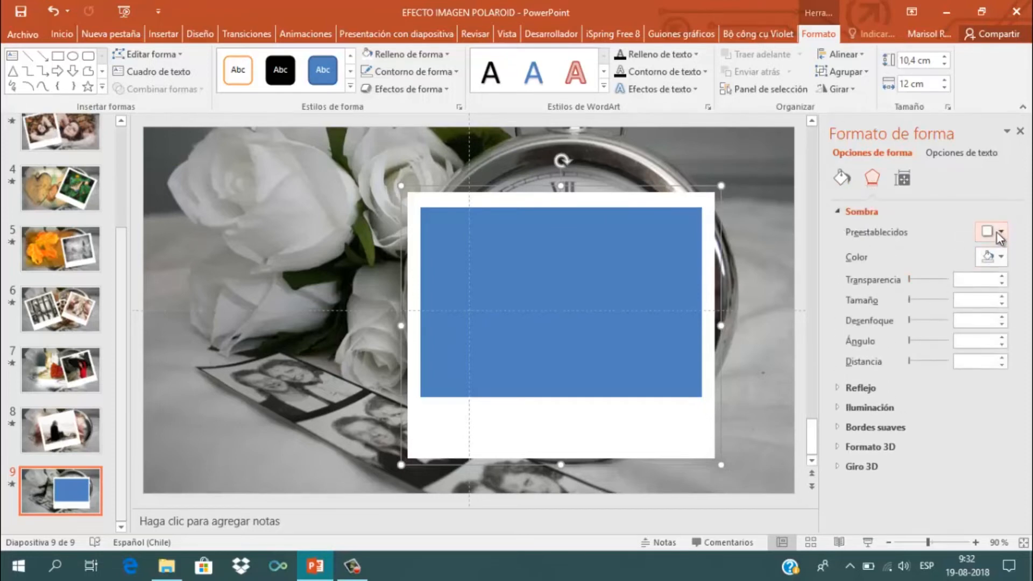
click(1000, 232)
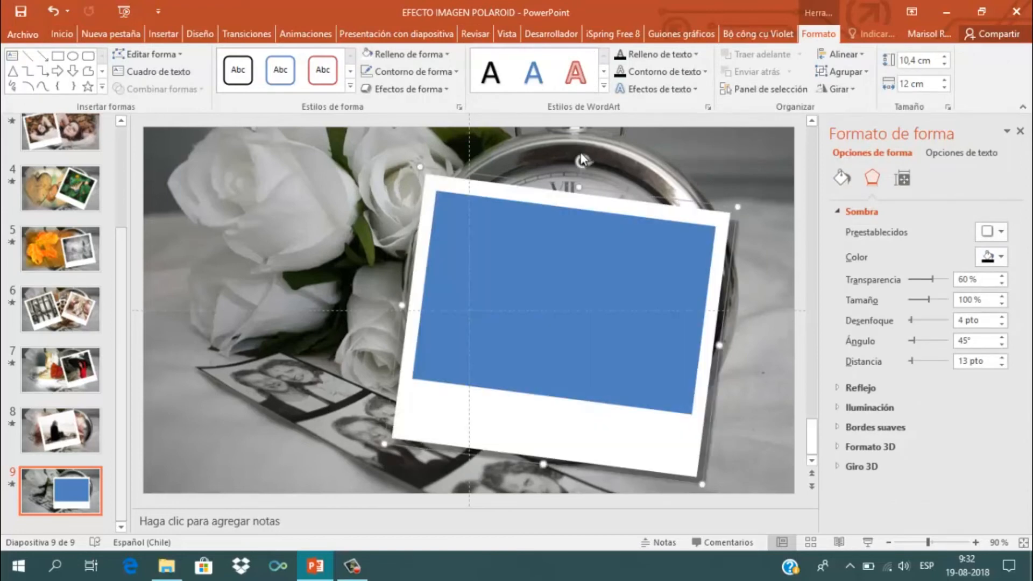
mouse_move(514, 182)
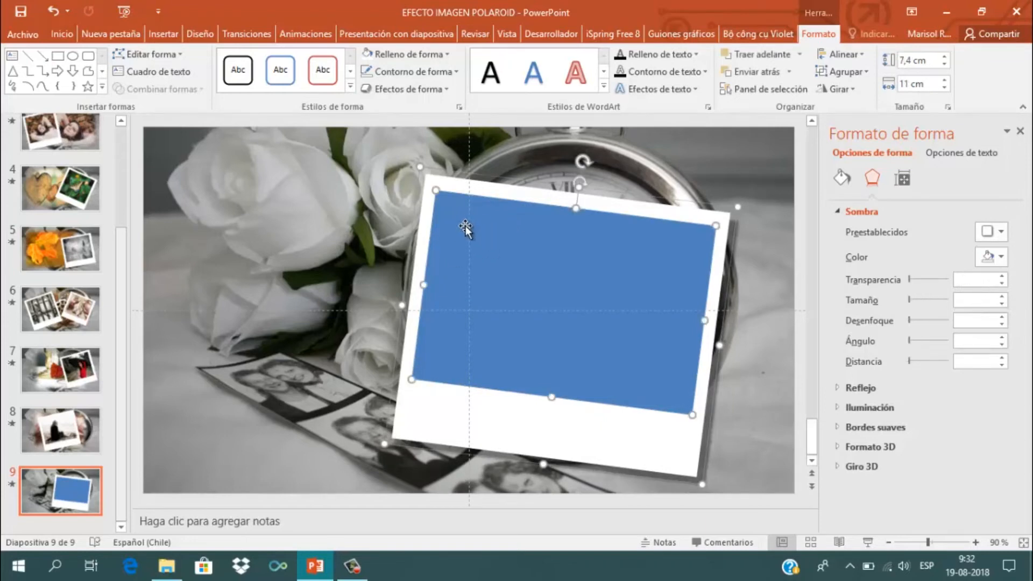
mouse_move(486, 235)
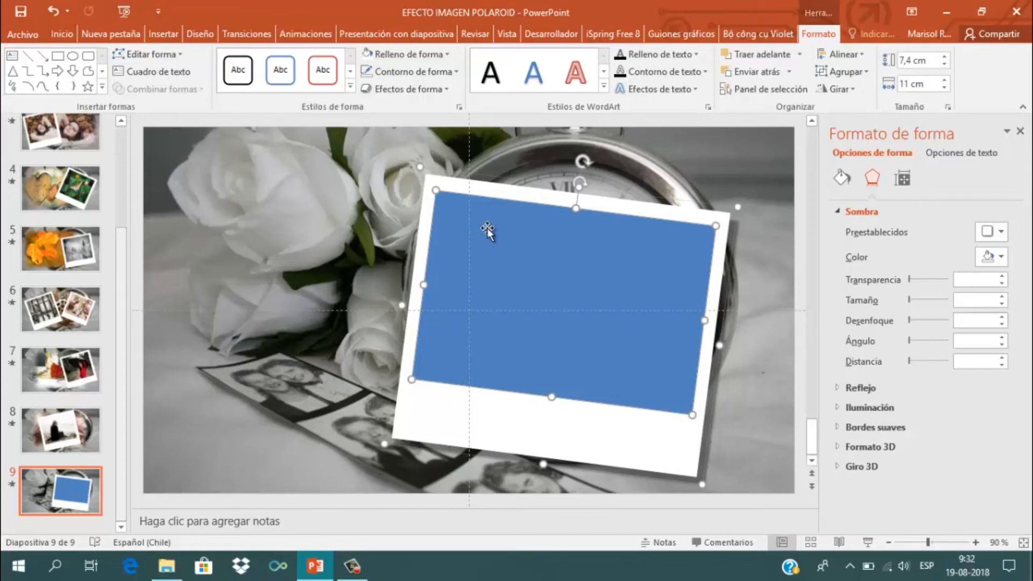
mouse_move(620, 247)
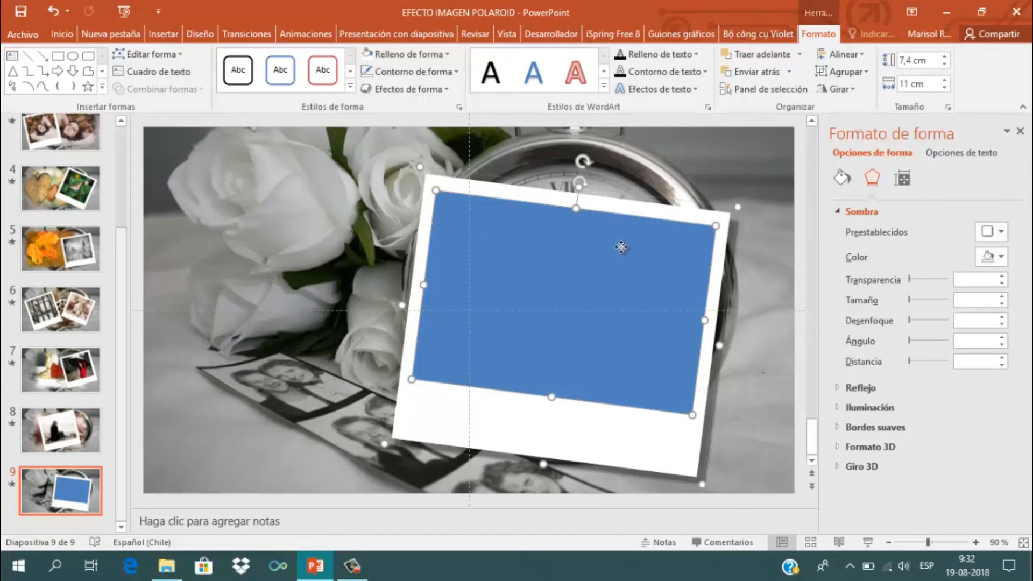
- Fill the inner rectangle with the beautiful-1844729_1920 photo of the woman via Formato de forma
right_click(619, 247)
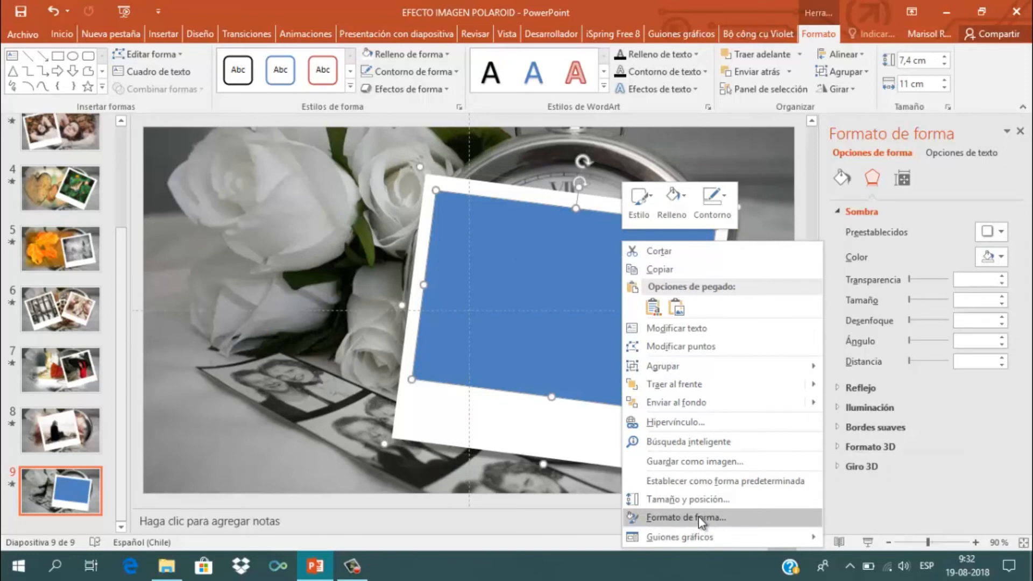
click(686, 517)
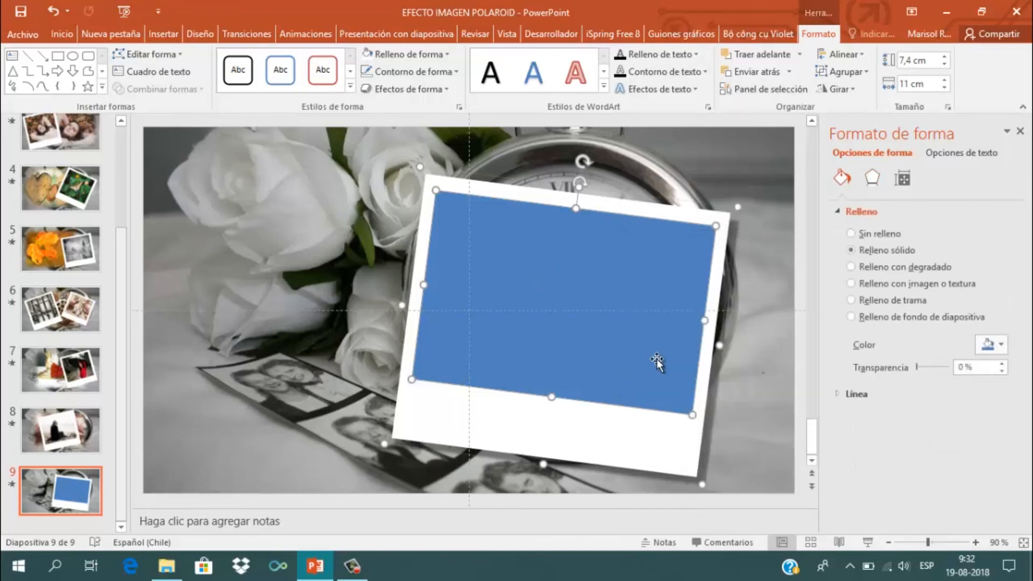
click(851, 284)
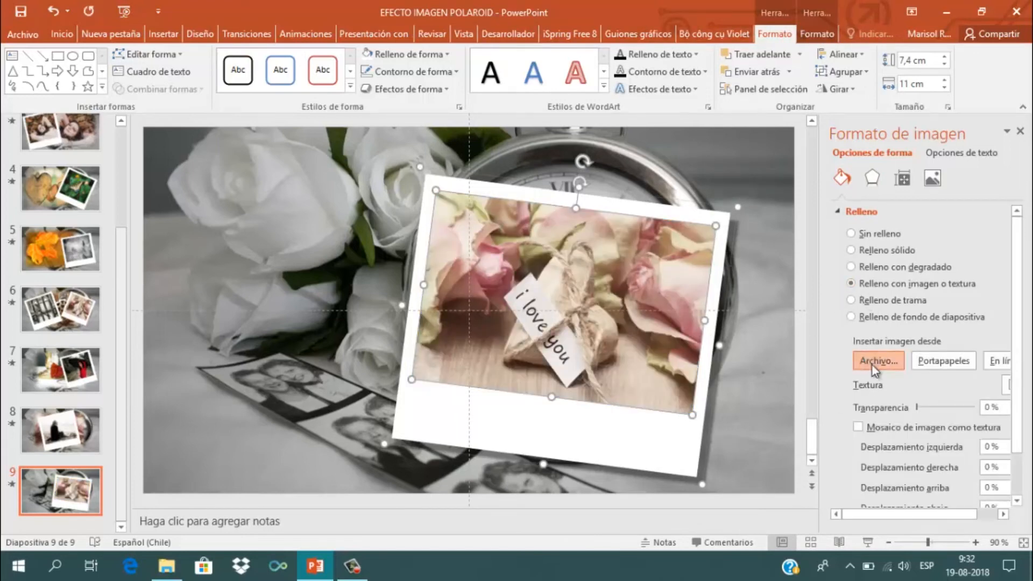
click(877, 361)
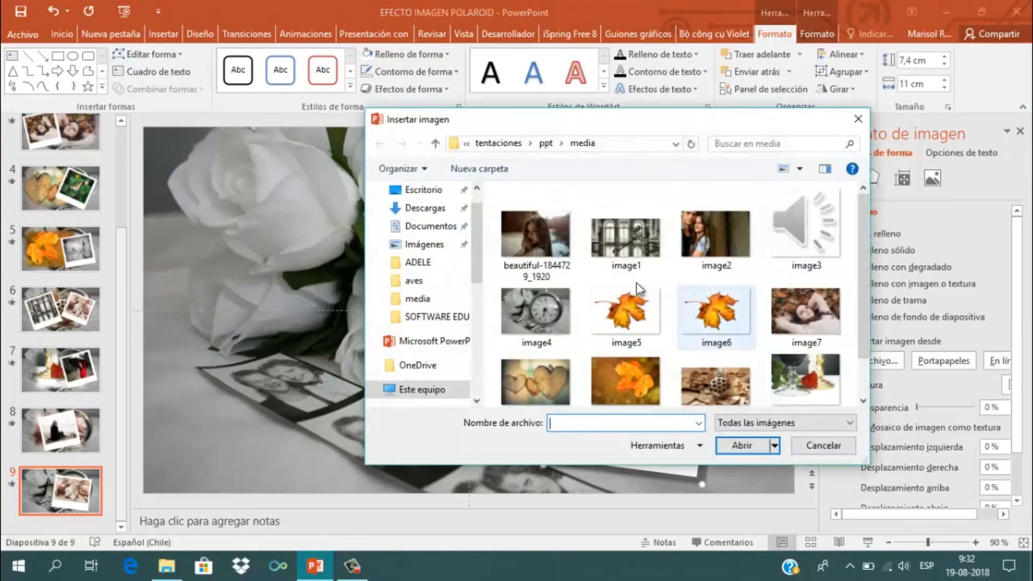
click(535, 235)
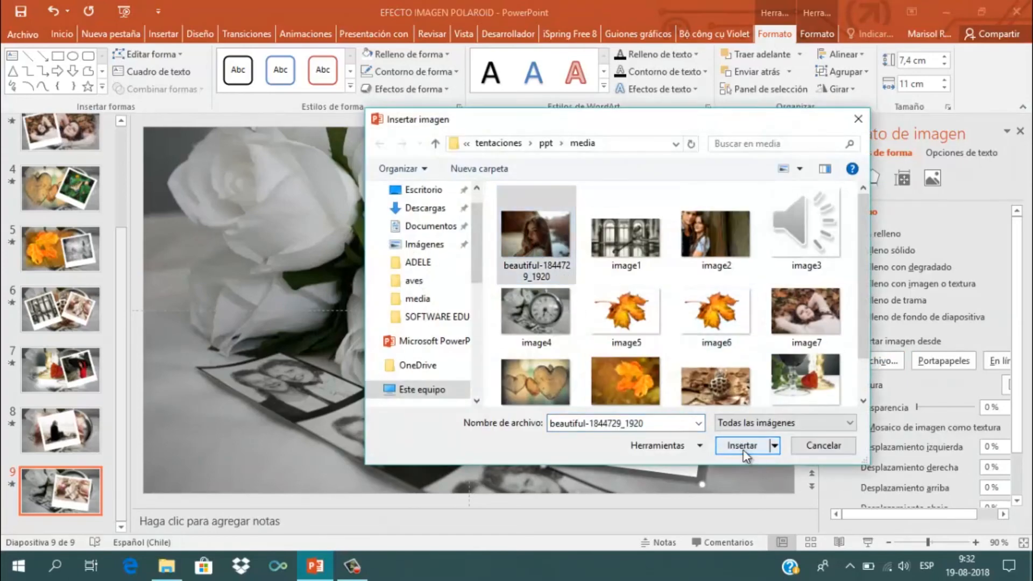
click(742, 445)
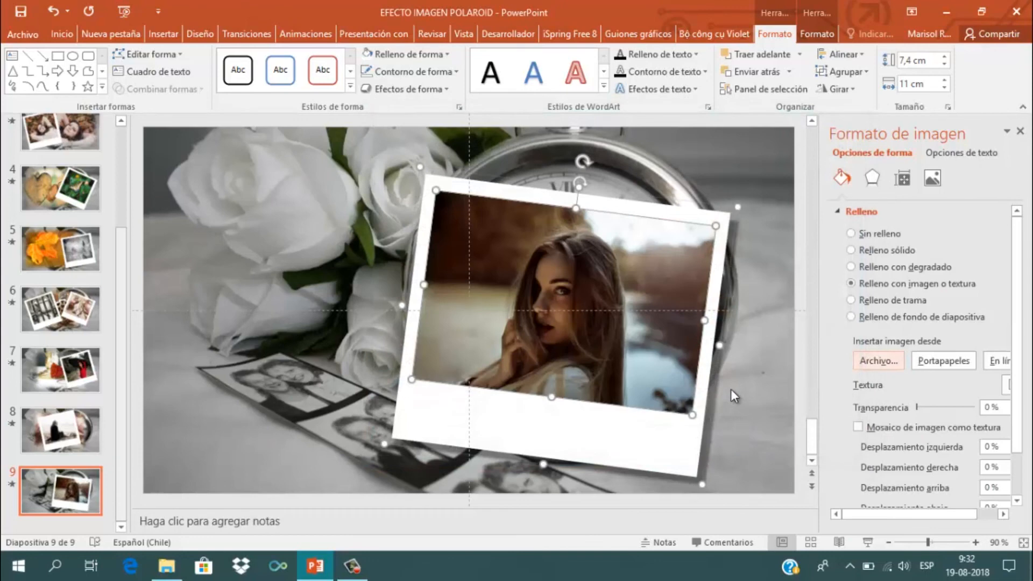
click(619, 194)
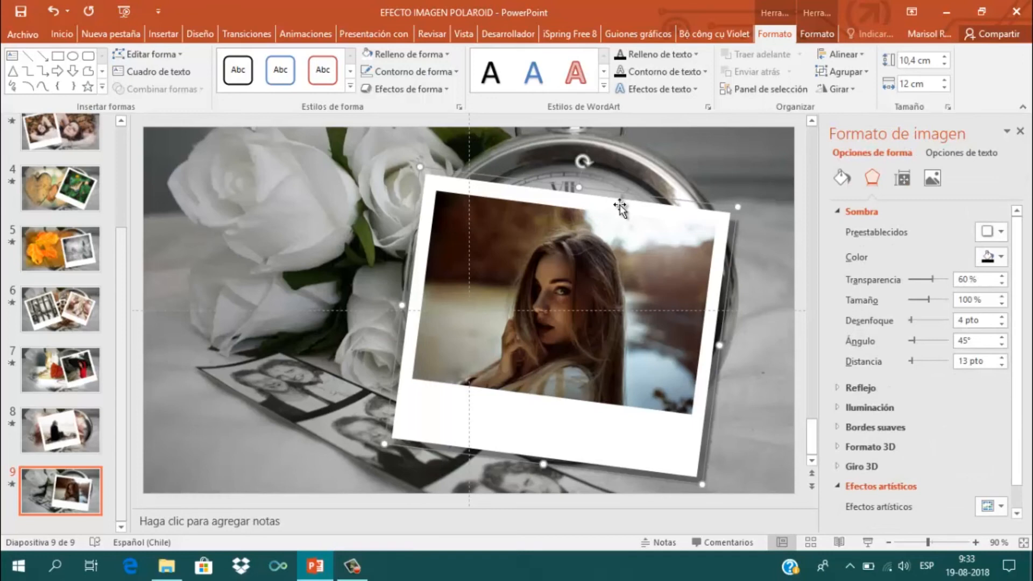
mouse_move(616, 211)
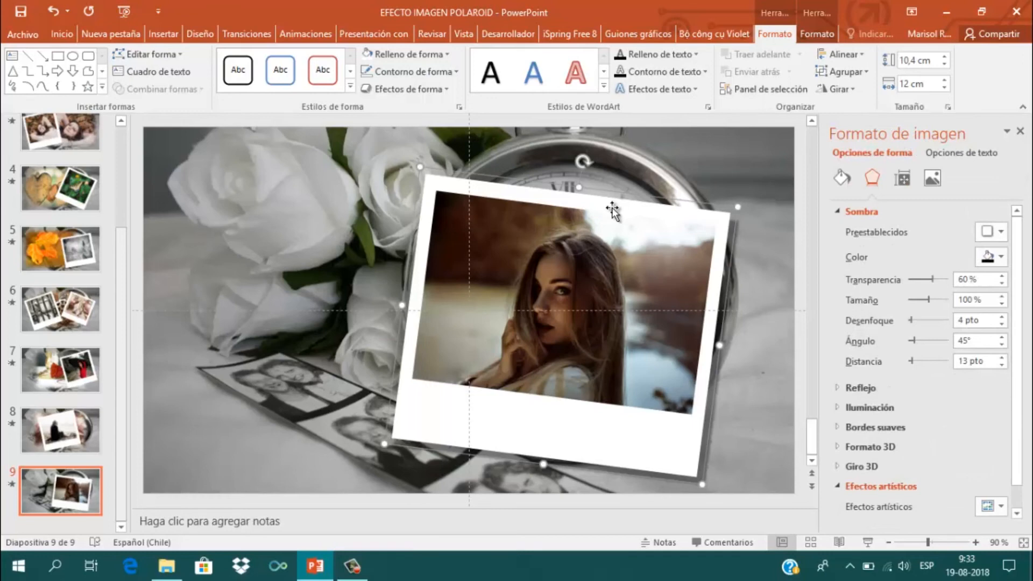